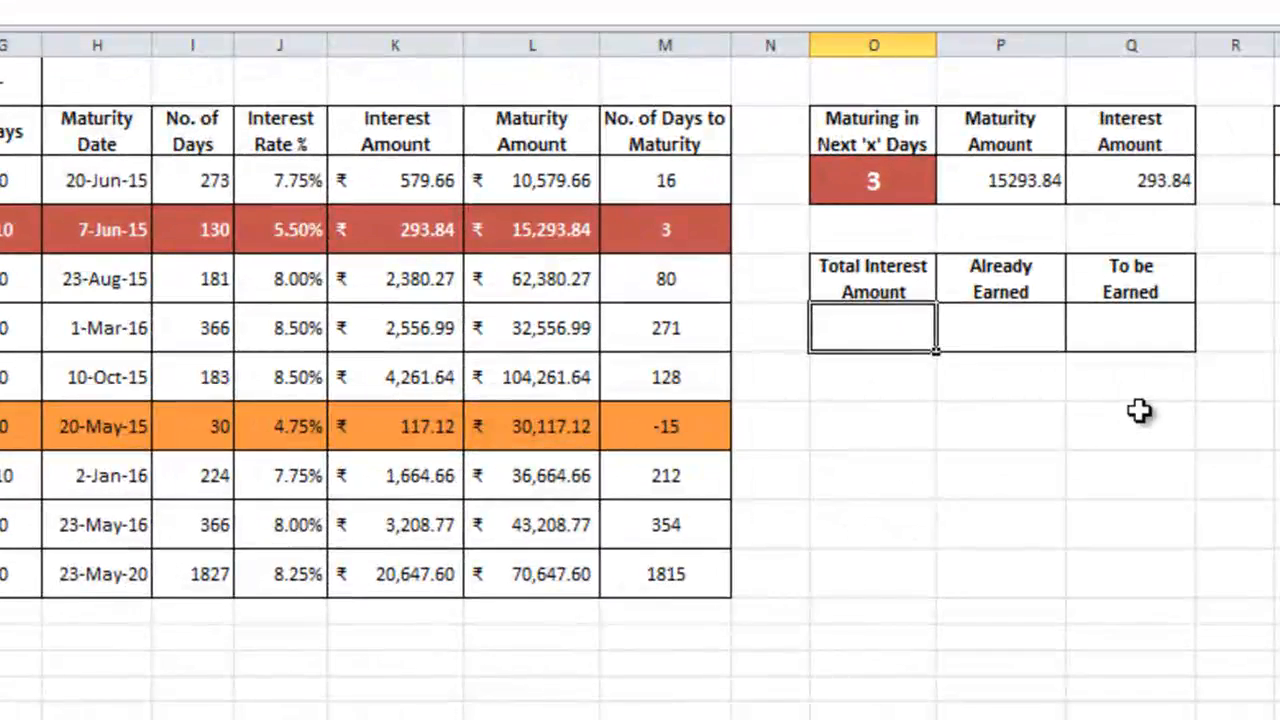
- Enter =SUM(K2:K11) as the Total Interest Amount, giving ₹35,710.55
{"action": "type", "text": "=s"}
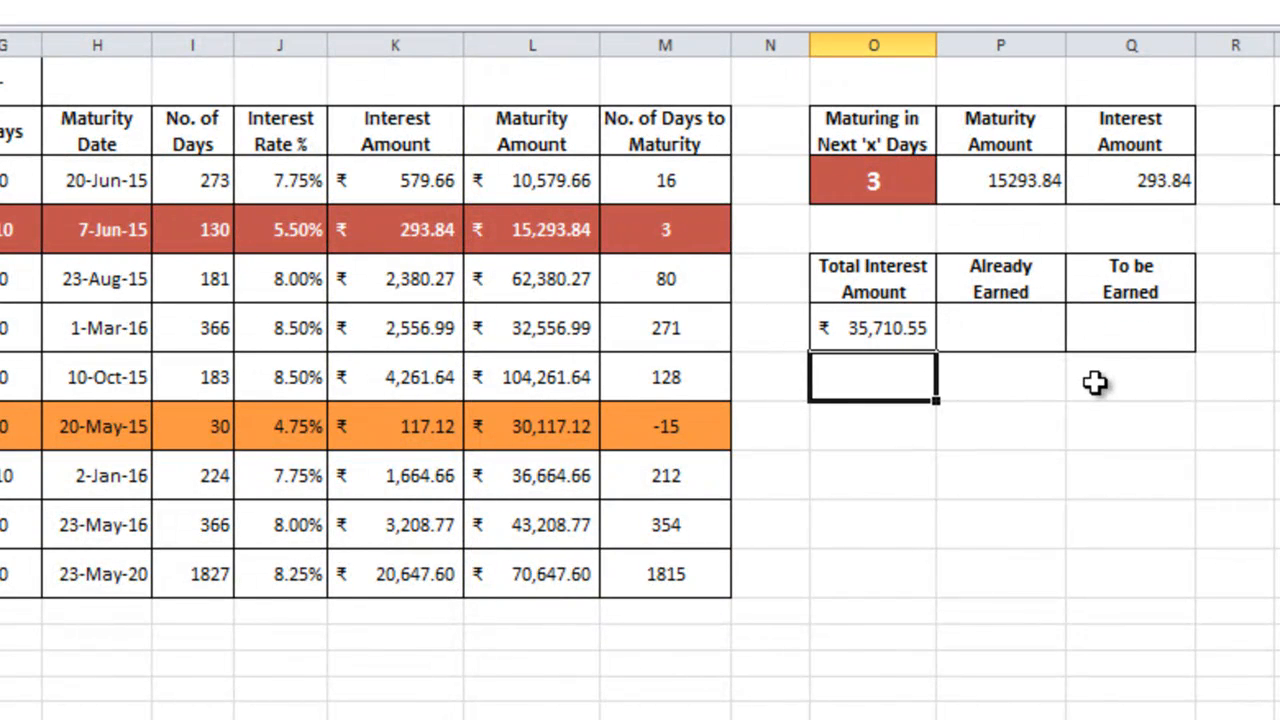
{"action": "left_click", "coordinate": [1000, 328]}
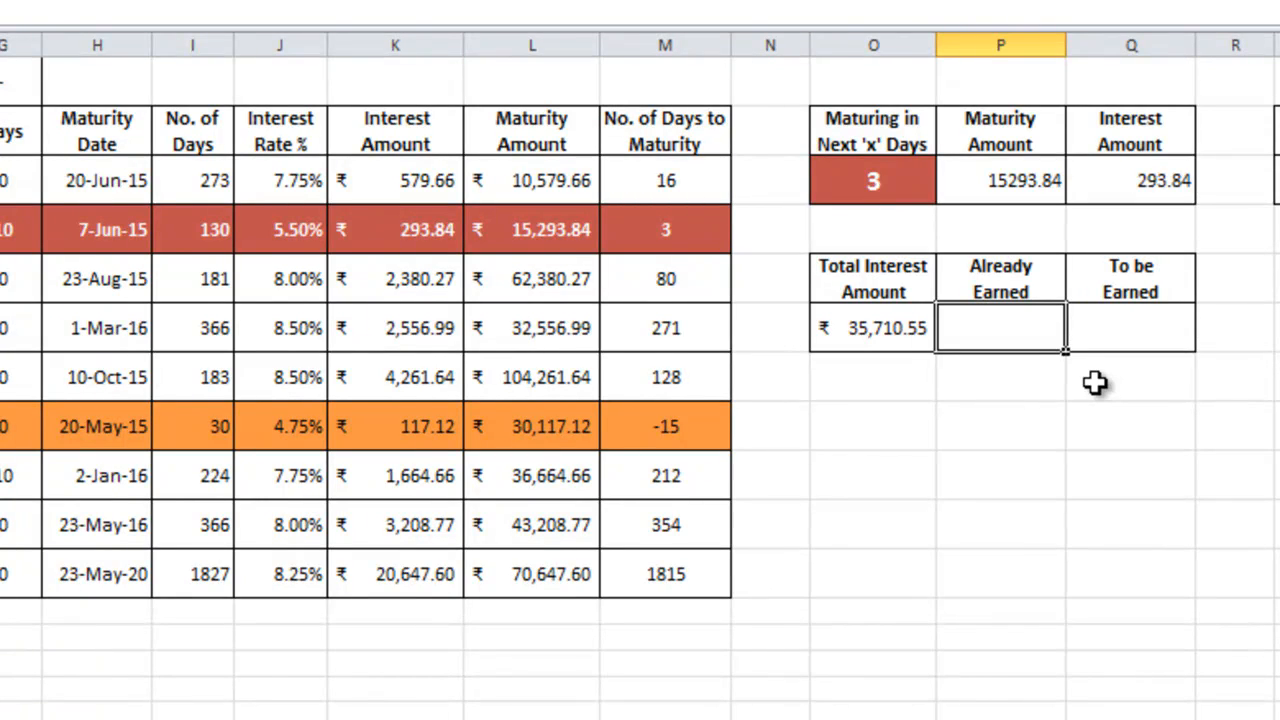
- Enter =SUMIF(M2:M11,"<0",K2:K11) in Already Earned, totalling ₹117.12
{"action": "type", "text": "=sumif"}
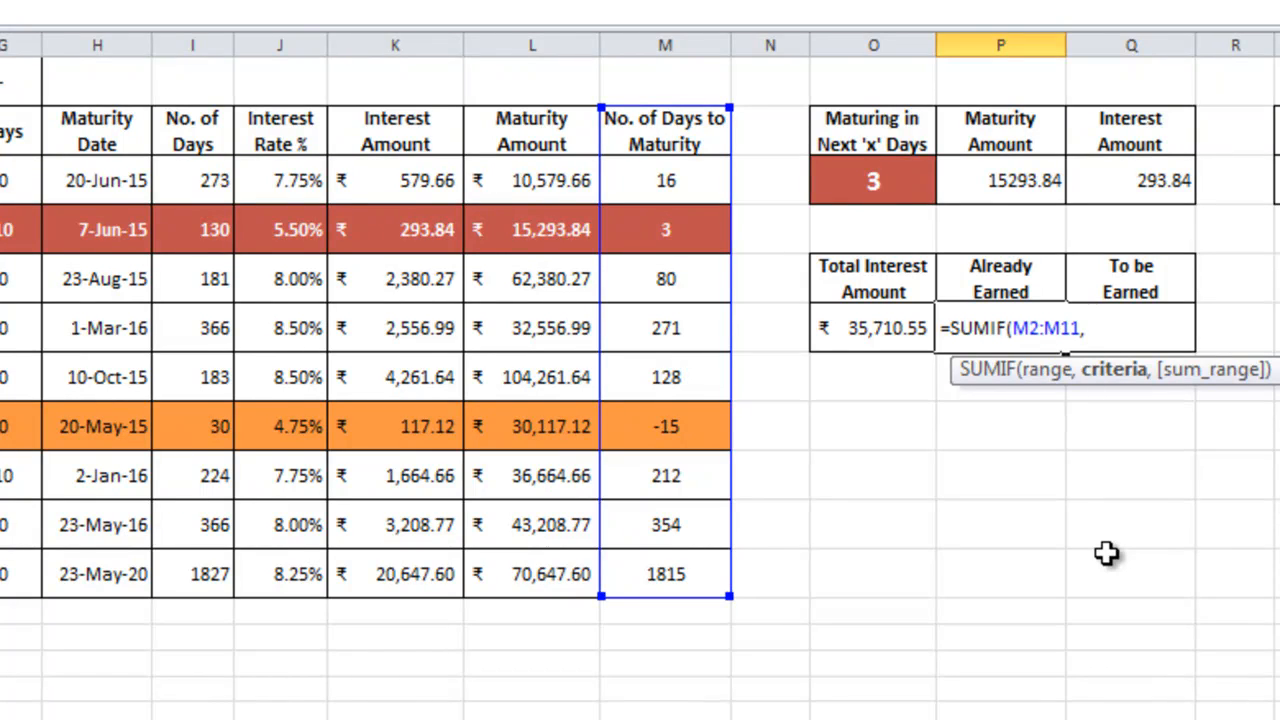
{"action": "type", "text": "\""}
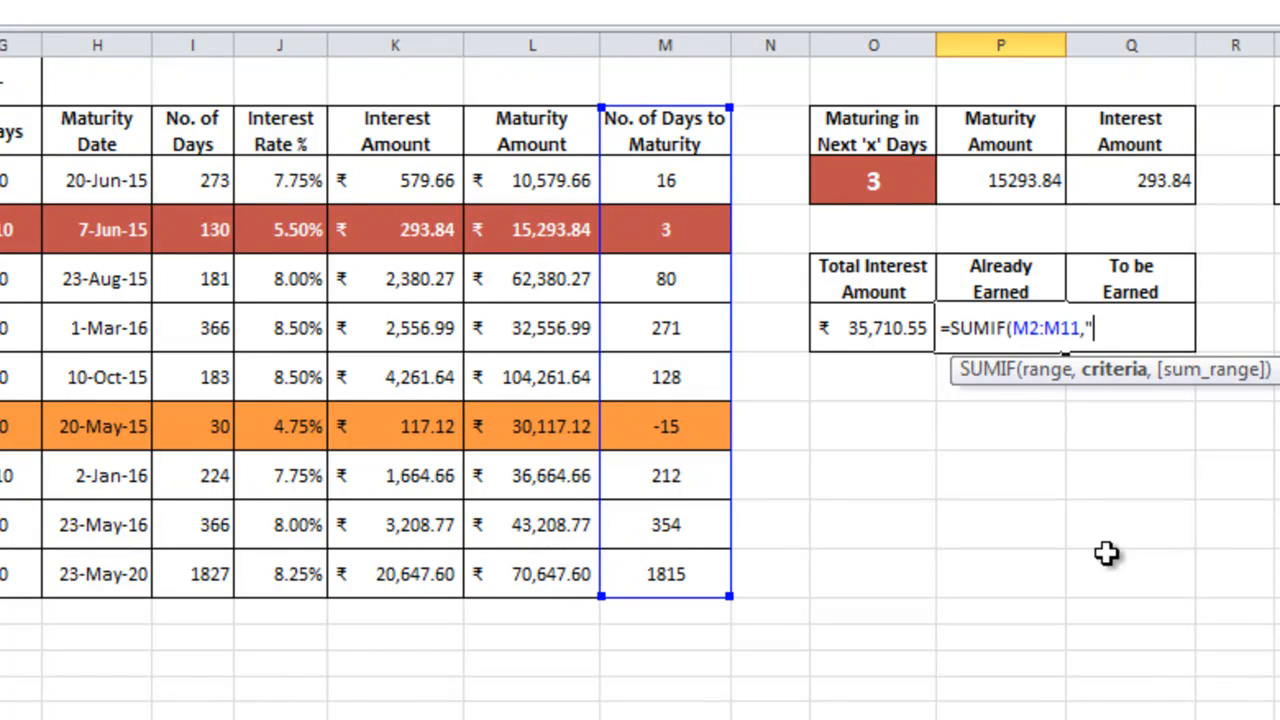
{"action": "type", "text": "<0"}
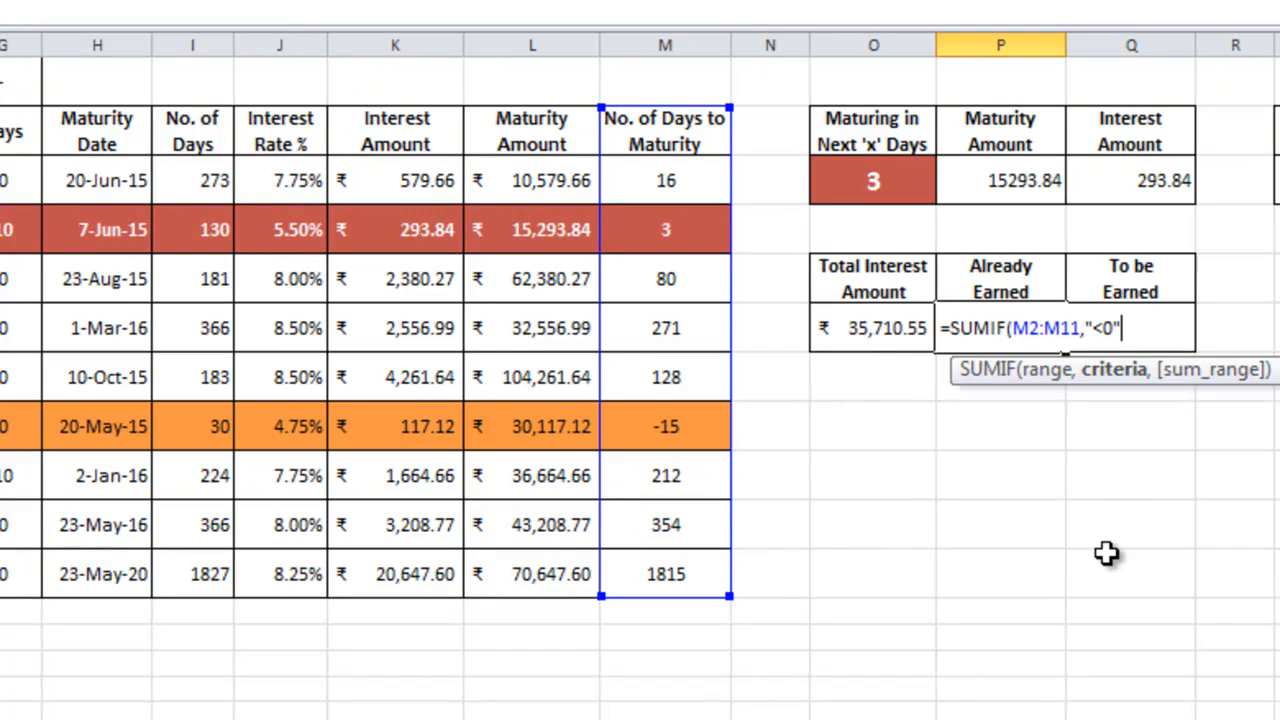
{"action": "type", "text": "\",K2:K11"}
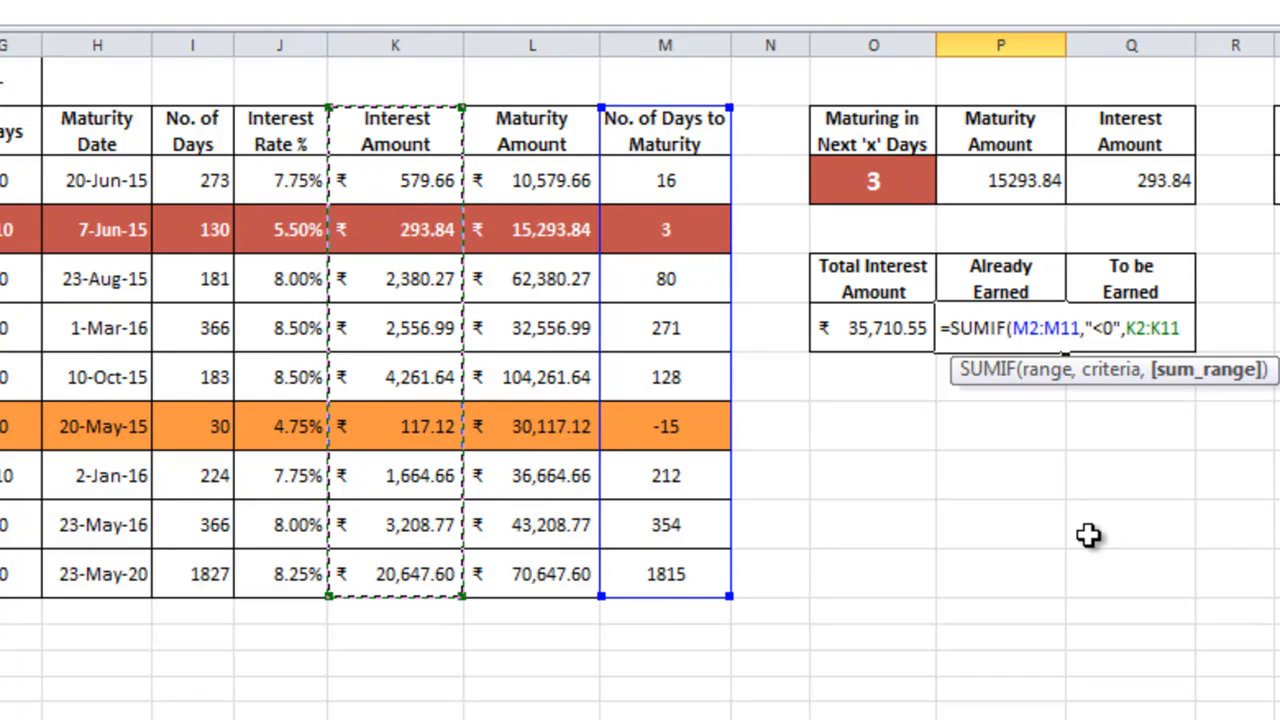
{"action": "key", "text": "Enter"}
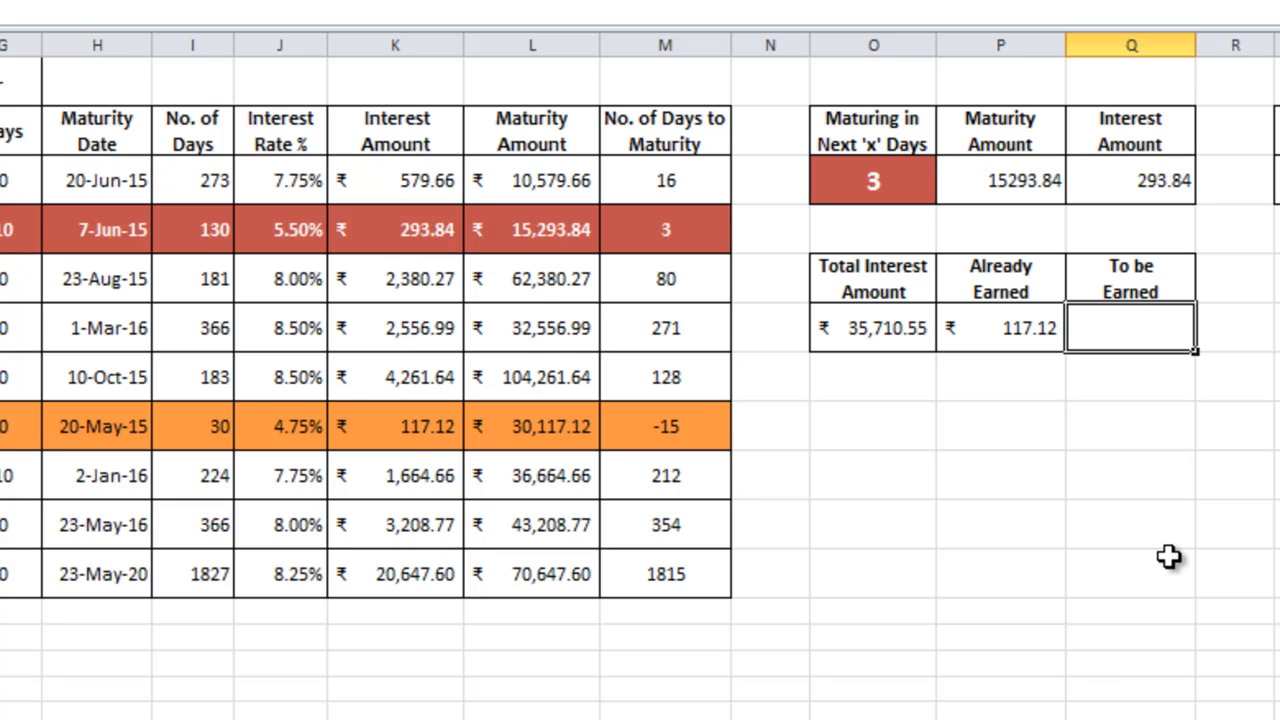
- Enter =SUMIF(M2:M11,">=0",K2:K11) in To be Earned, giving ₹35,593.42
{"action": "type", "text": "=SUMIF(M2:M11,"}
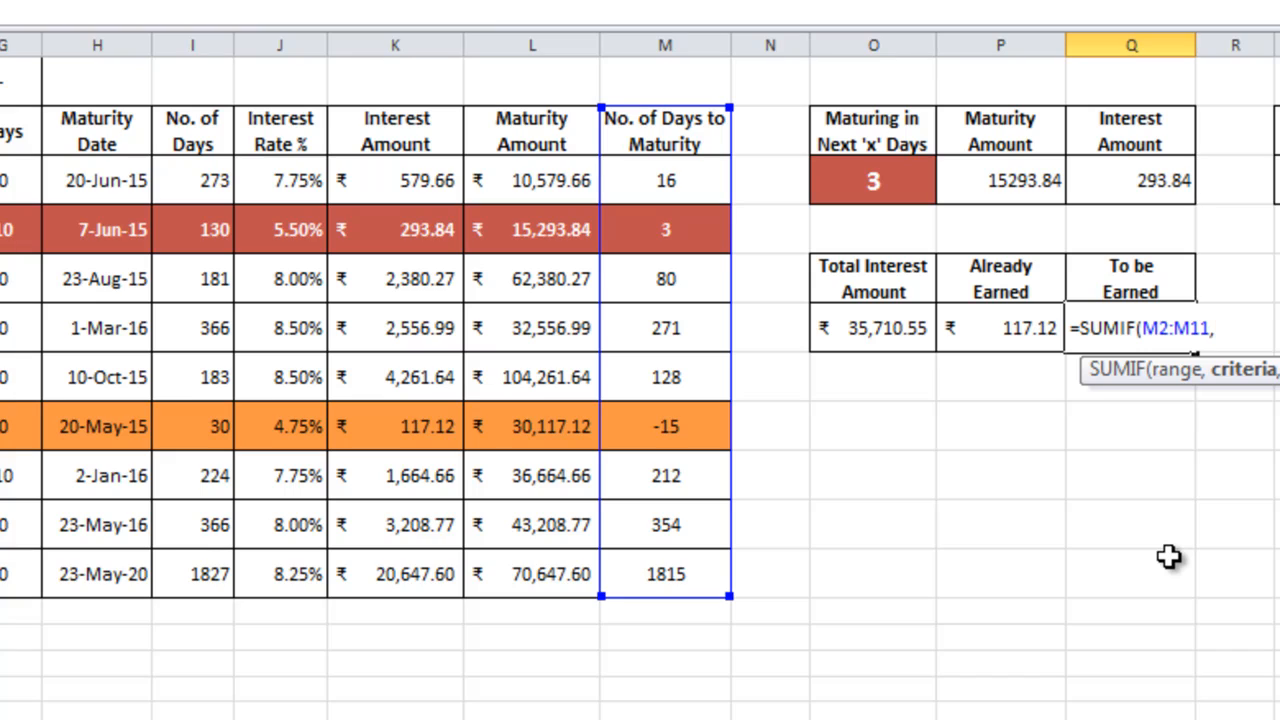
{"action": "type", "text": "\">=0"}
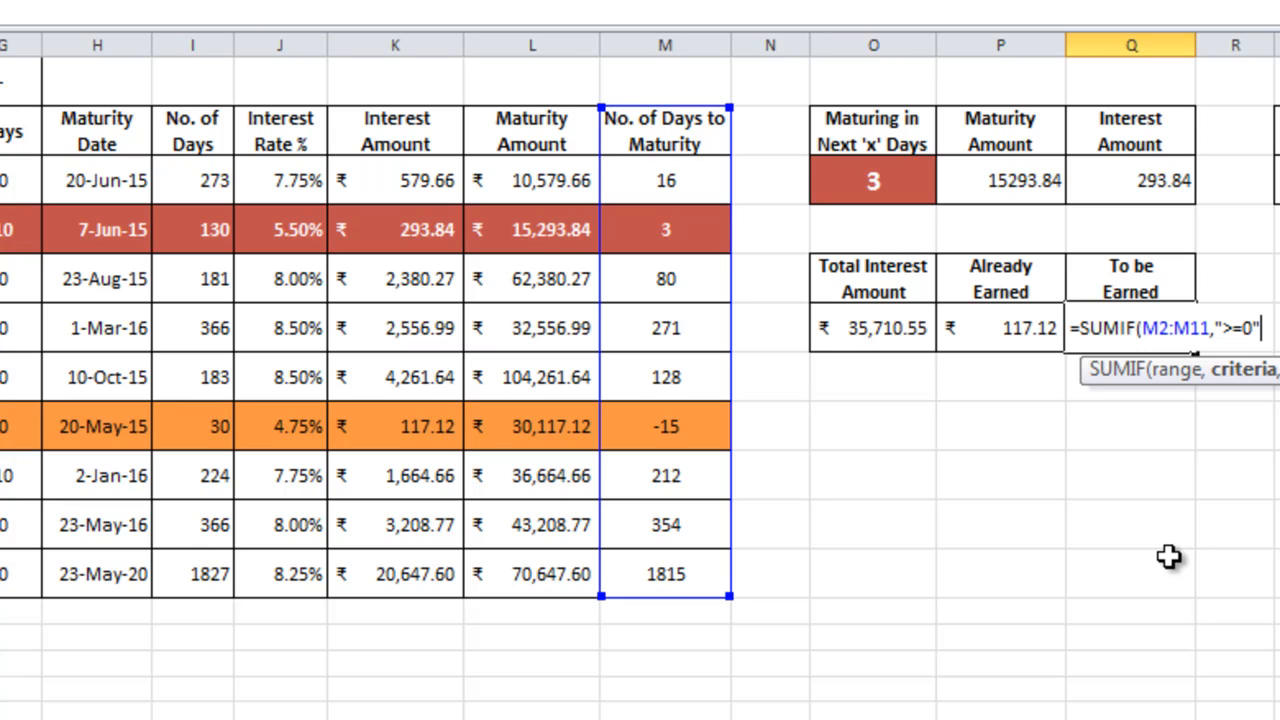
{"action": "left_click", "coordinate": [532, 328]}
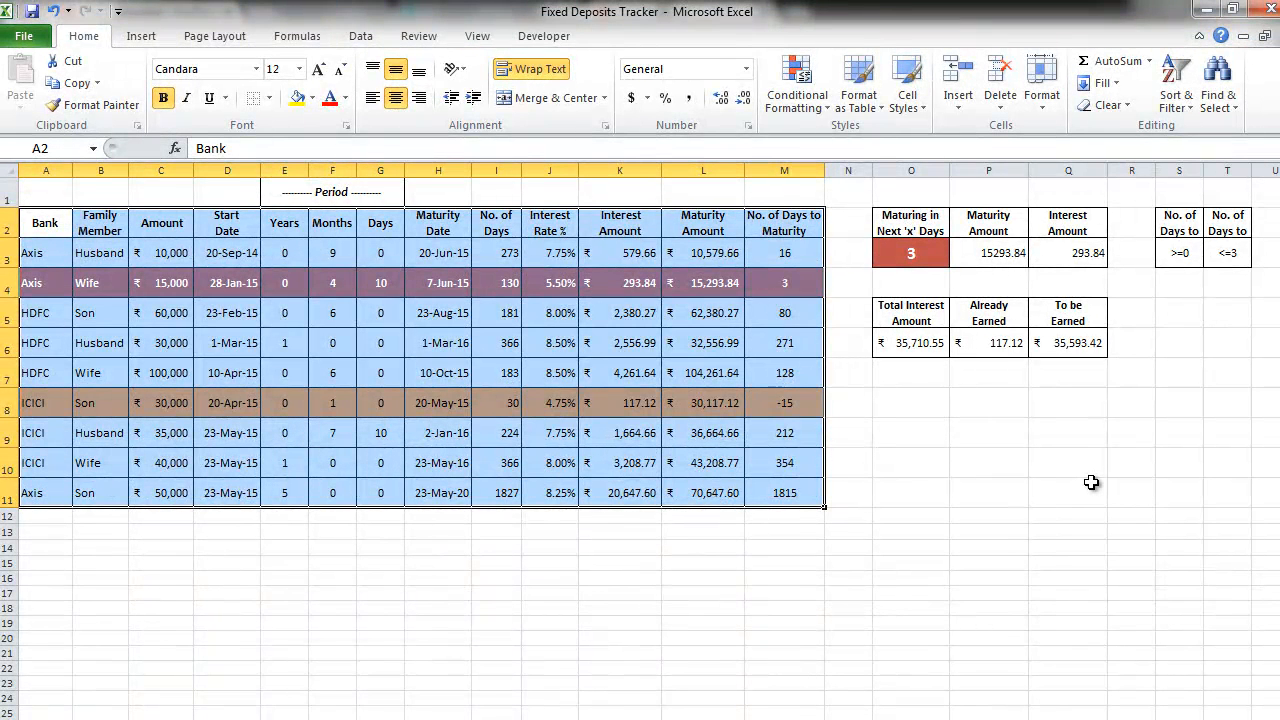
{"action": "mouse_move", "coordinate": [141, 36]}
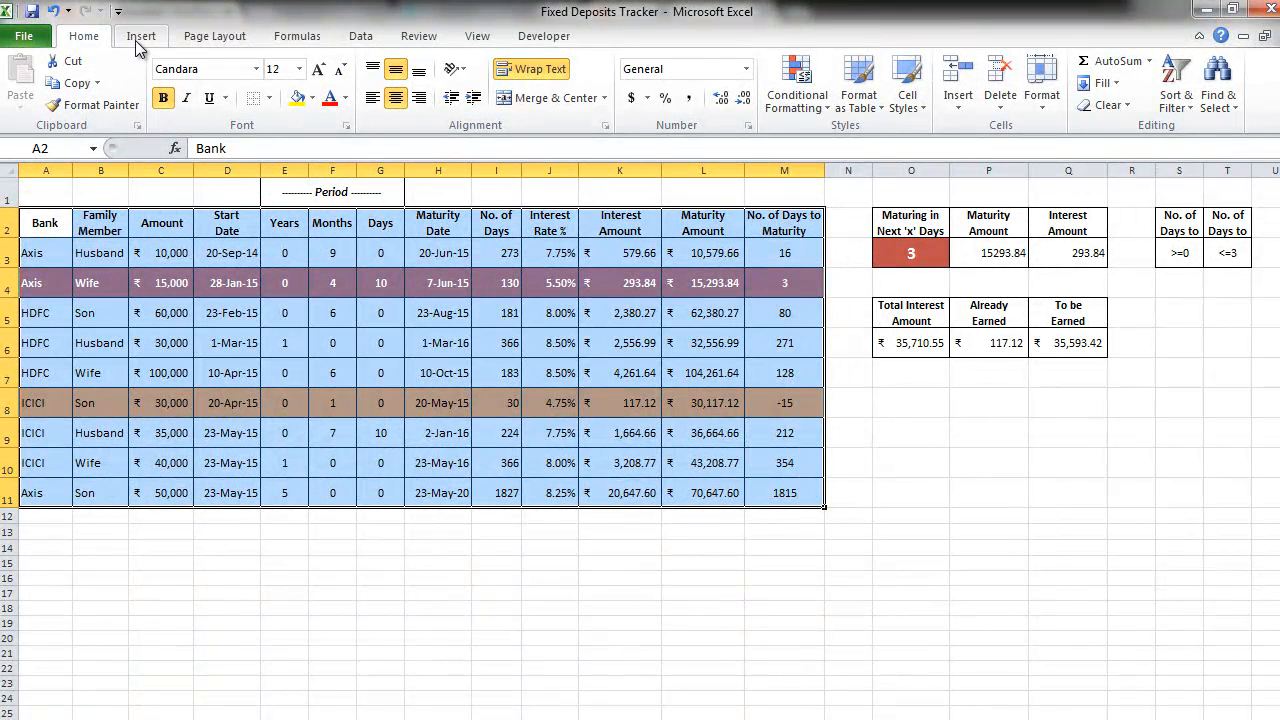
- Insert a PivotTable from A2:M11 on the existing worksheet at cell D13
{"action": "left_click", "coordinate": [141, 36]}
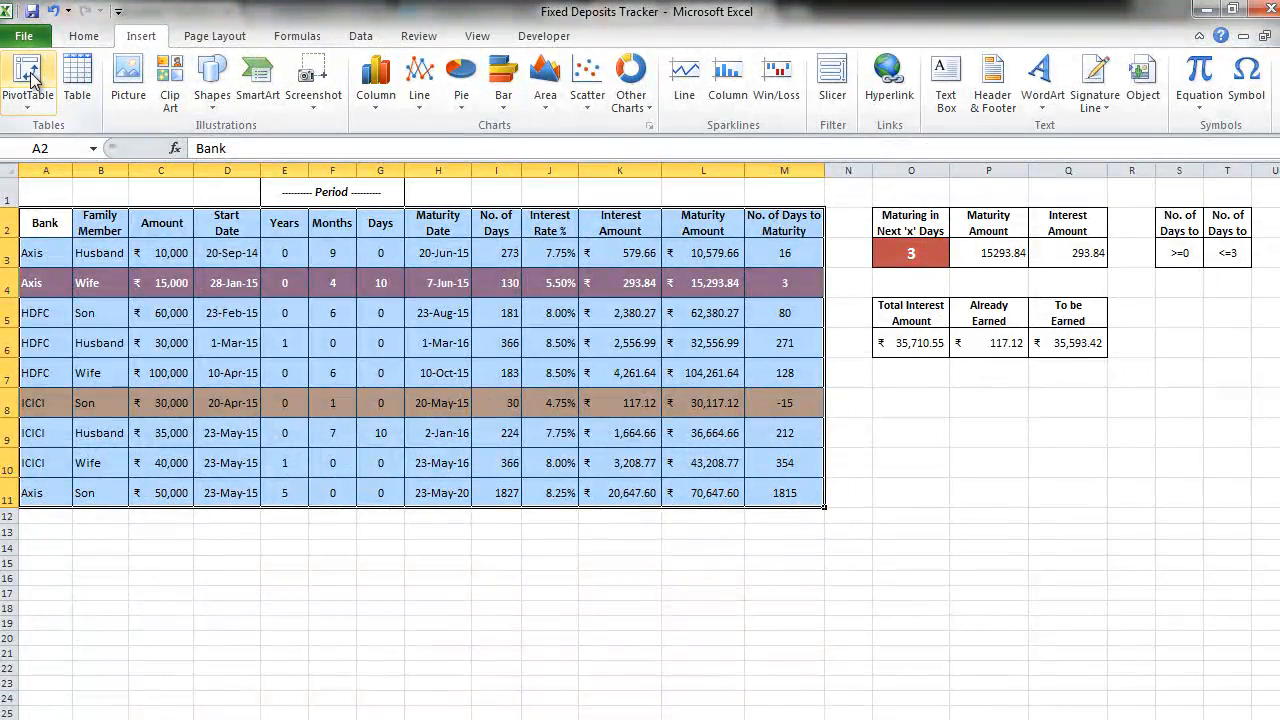
{"action": "left_click", "coordinate": [28, 80]}
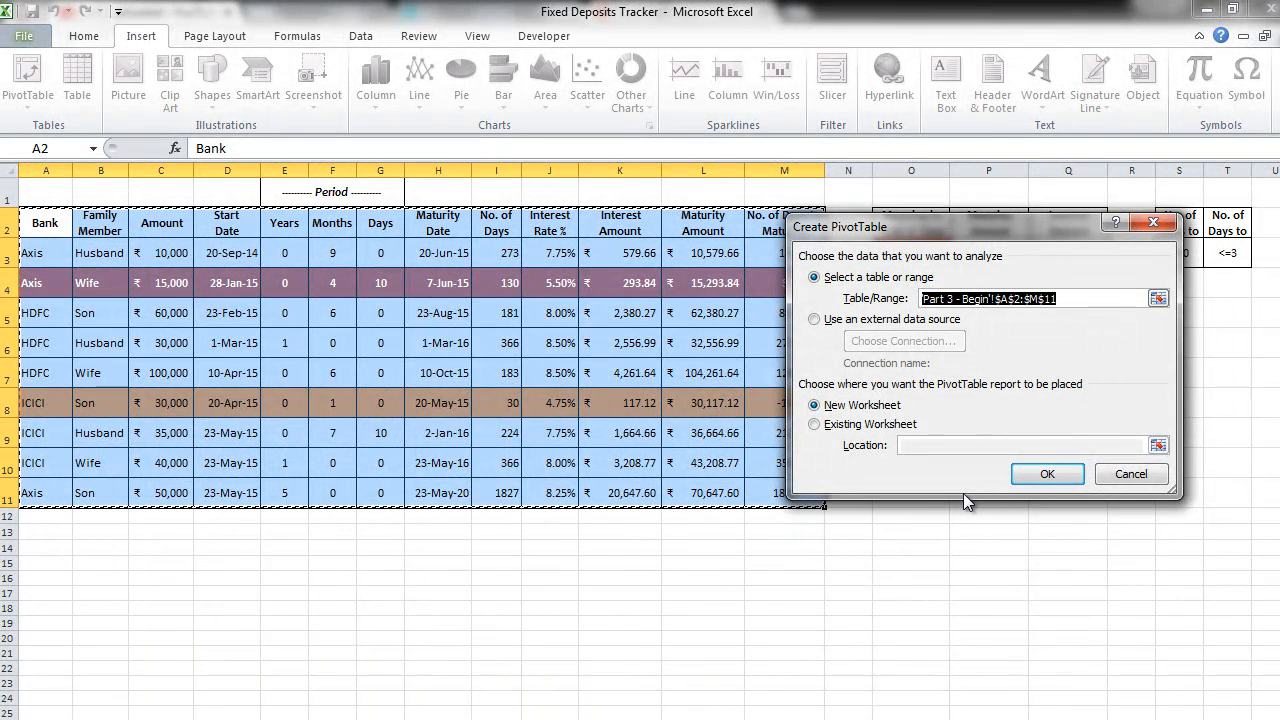
{"action": "mouse_move", "coordinate": [647, 598]}
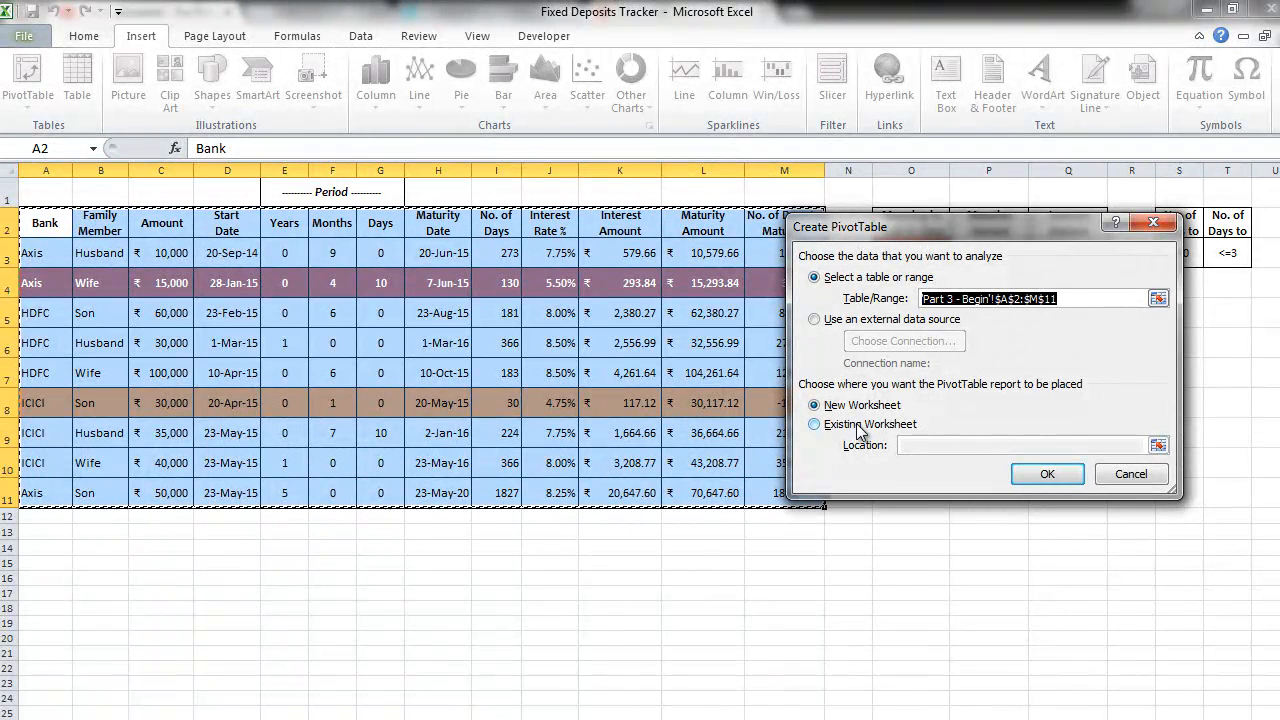
{"action": "left_click", "coordinate": [814, 424]}
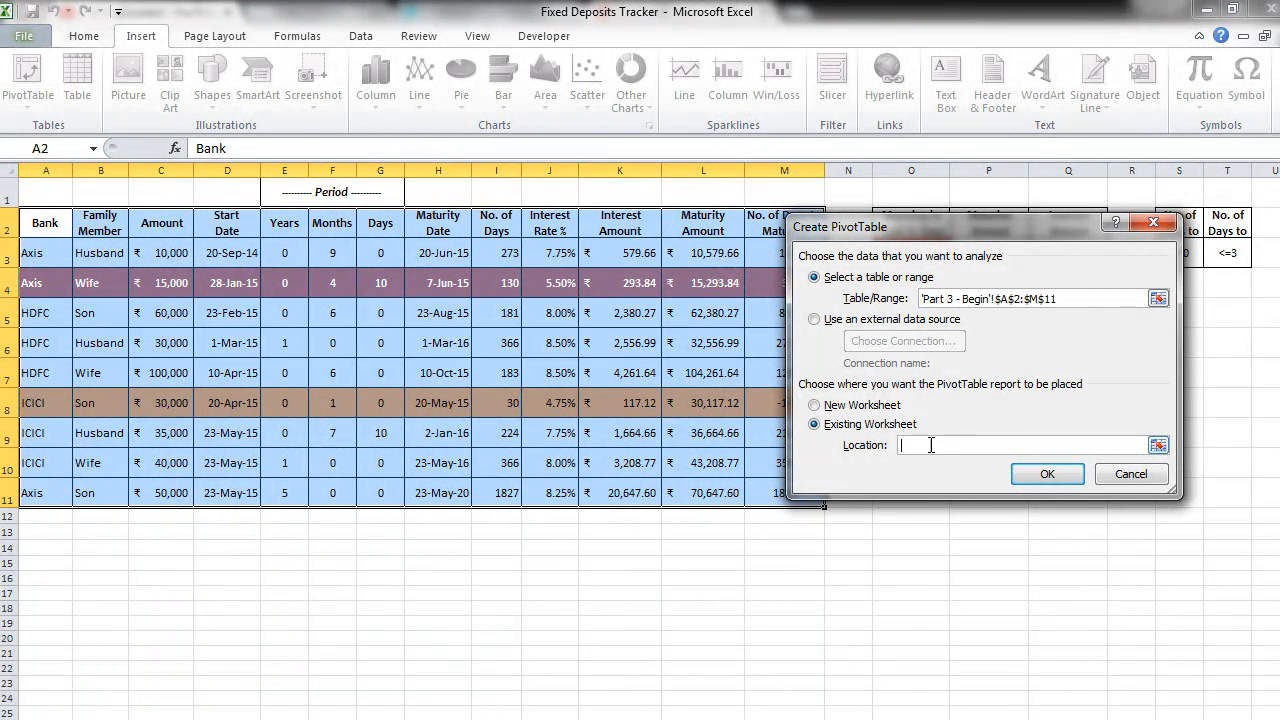
{"action": "left_click", "coordinate": [226, 520]}
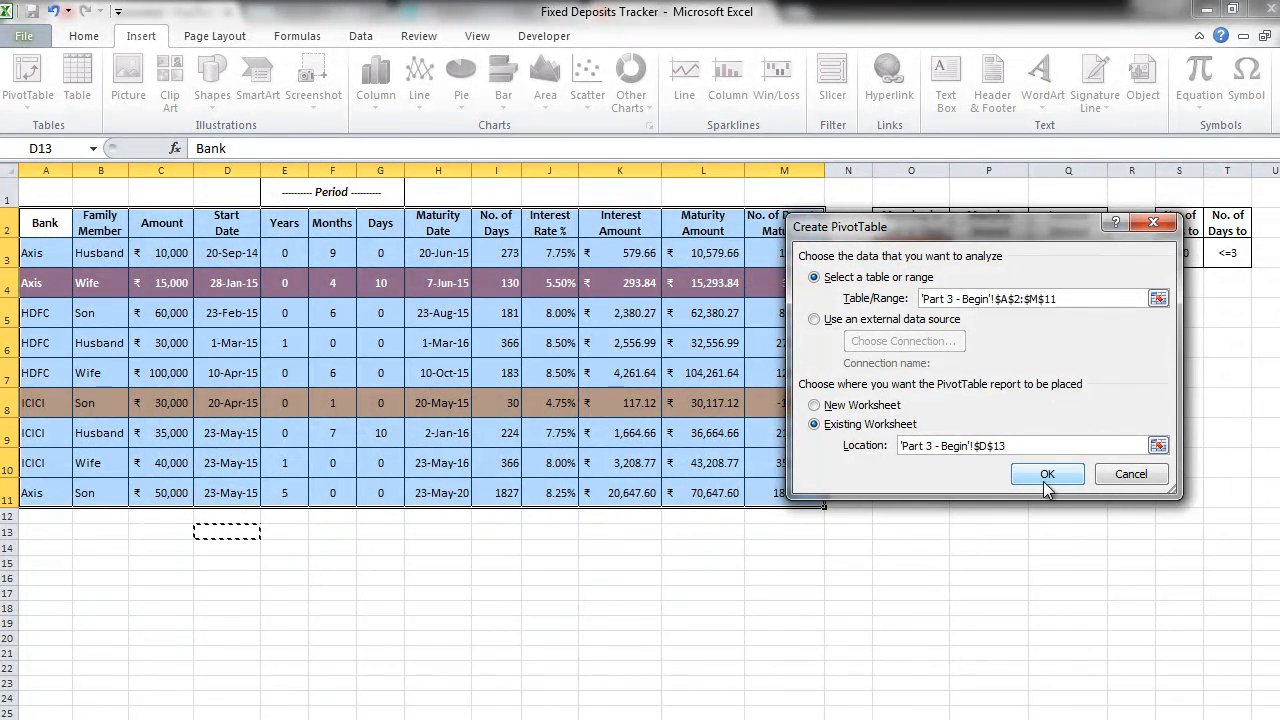
{"action": "left_click", "coordinate": [1047, 473]}
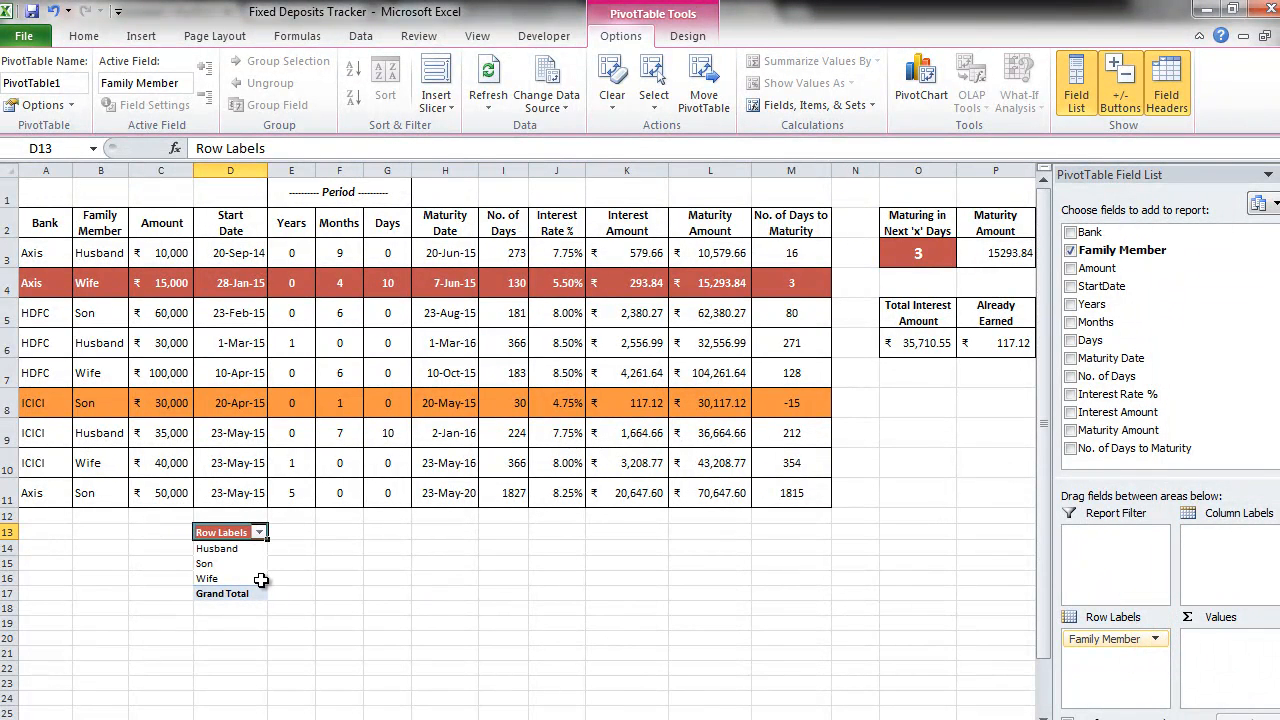
{"action": "mouse_move", "coordinate": [490, 583]}
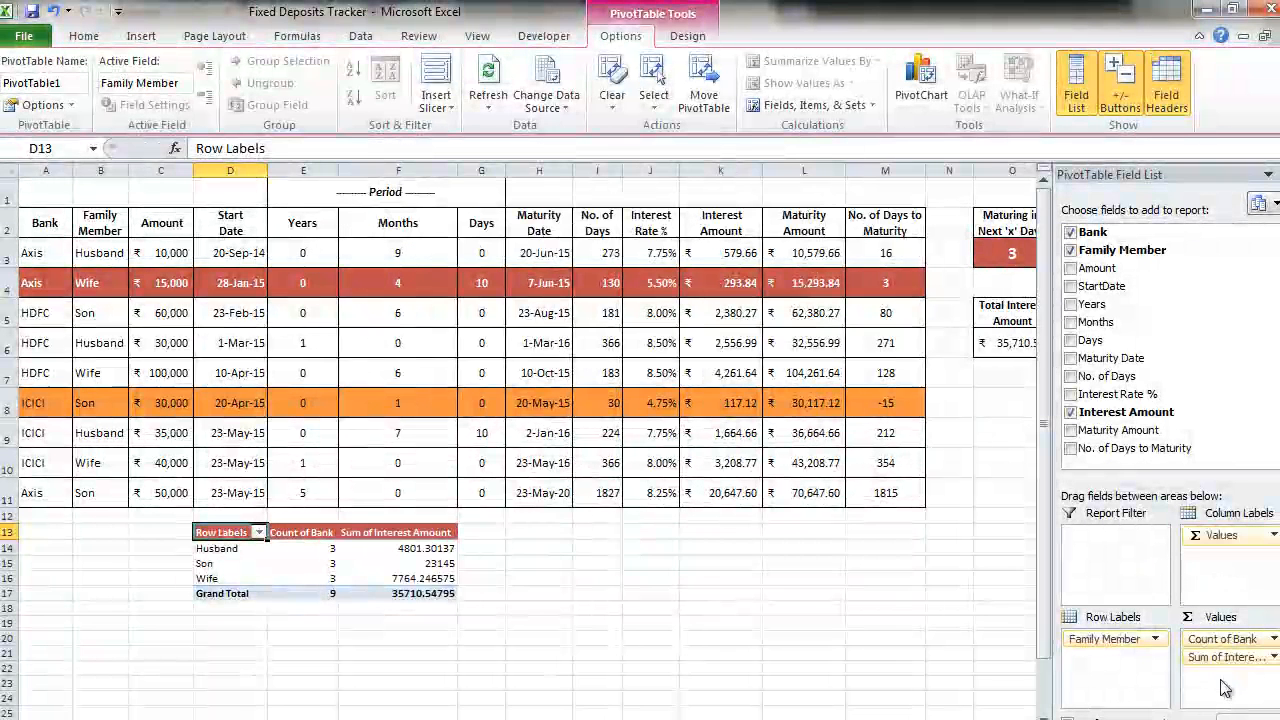
{"action": "mouse_move", "coordinate": [565, 568]}
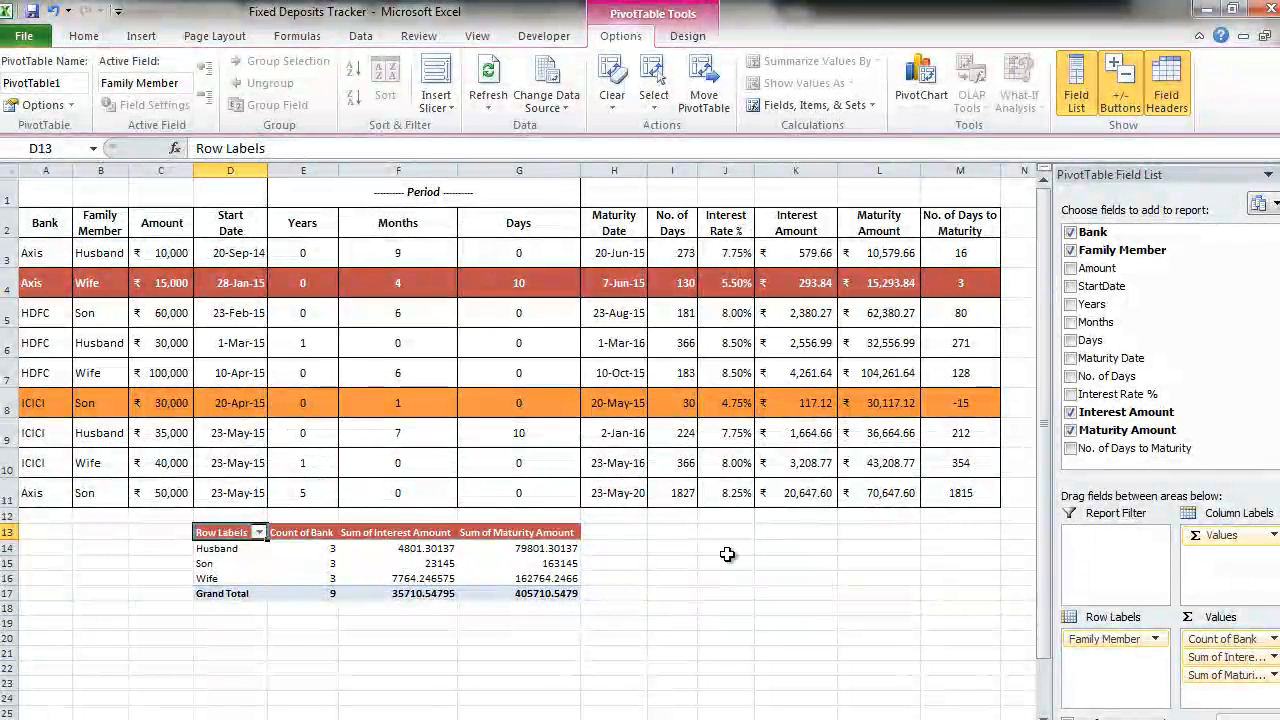
- Select a cell inside the deposits table
{"action": "left_click", "coordinate": [518, 563]}
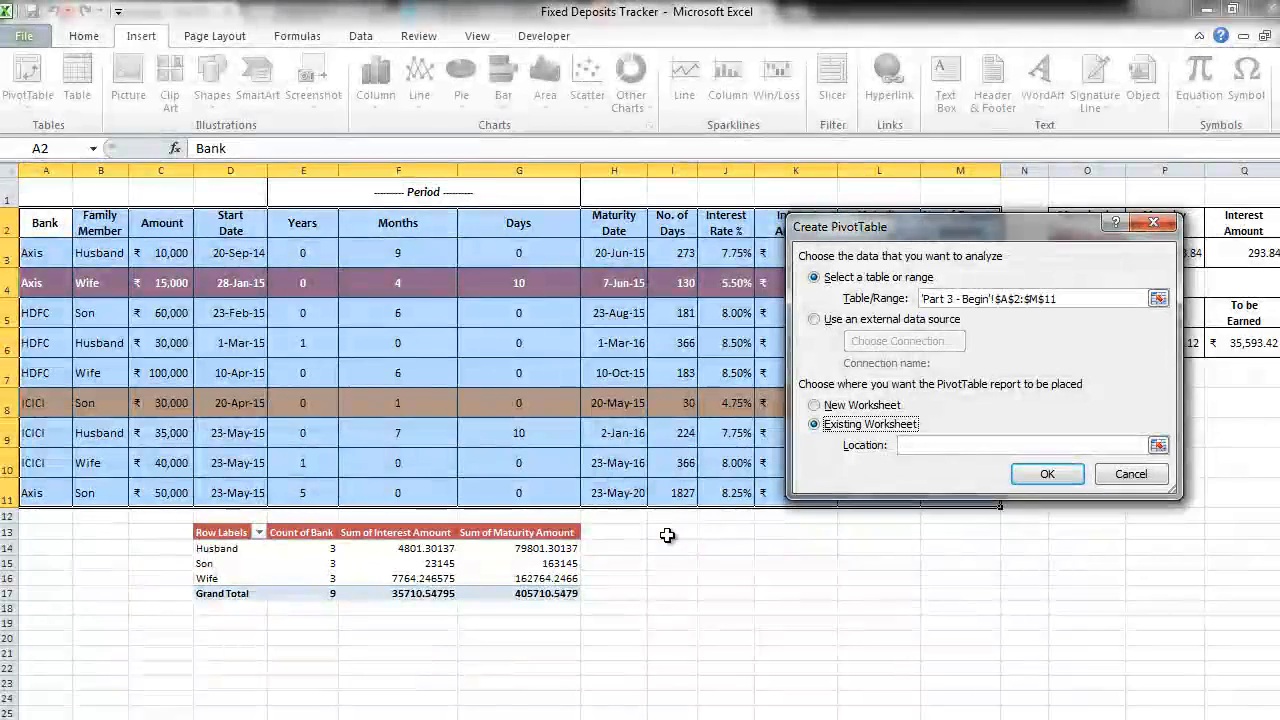
- Create a second PivotTable at I13 grouped by Bank with Interest Amount totals
{"action": "left_click", "coordinate": [672, 531]}
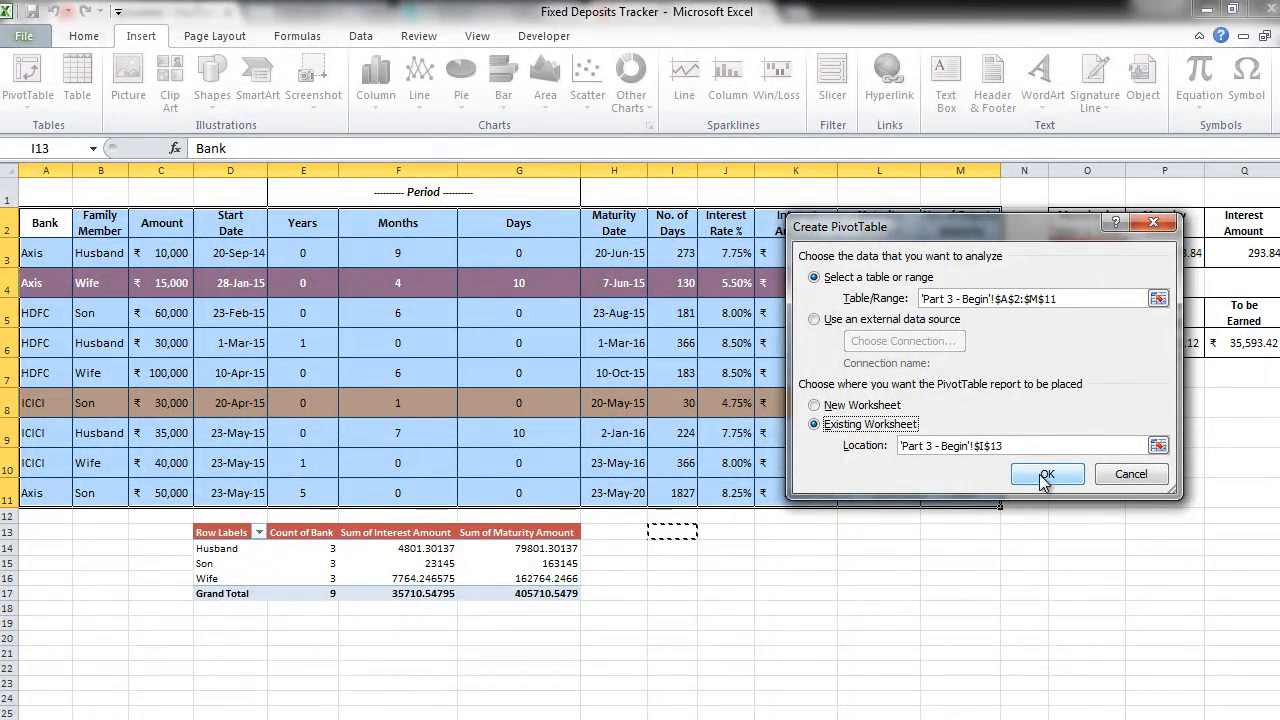
{"action": "left_click", "coordinate": [1046, 473]}
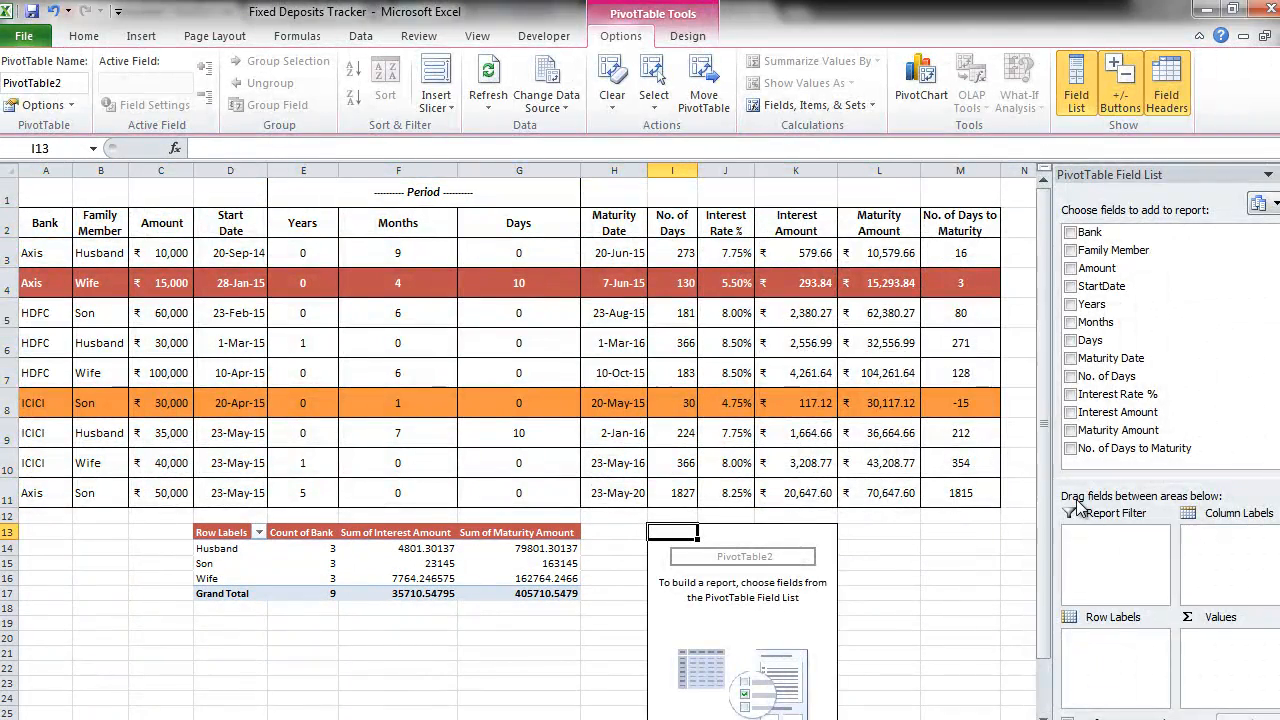
{"action": "mouse_move", "coordinate": [1102, 578]}
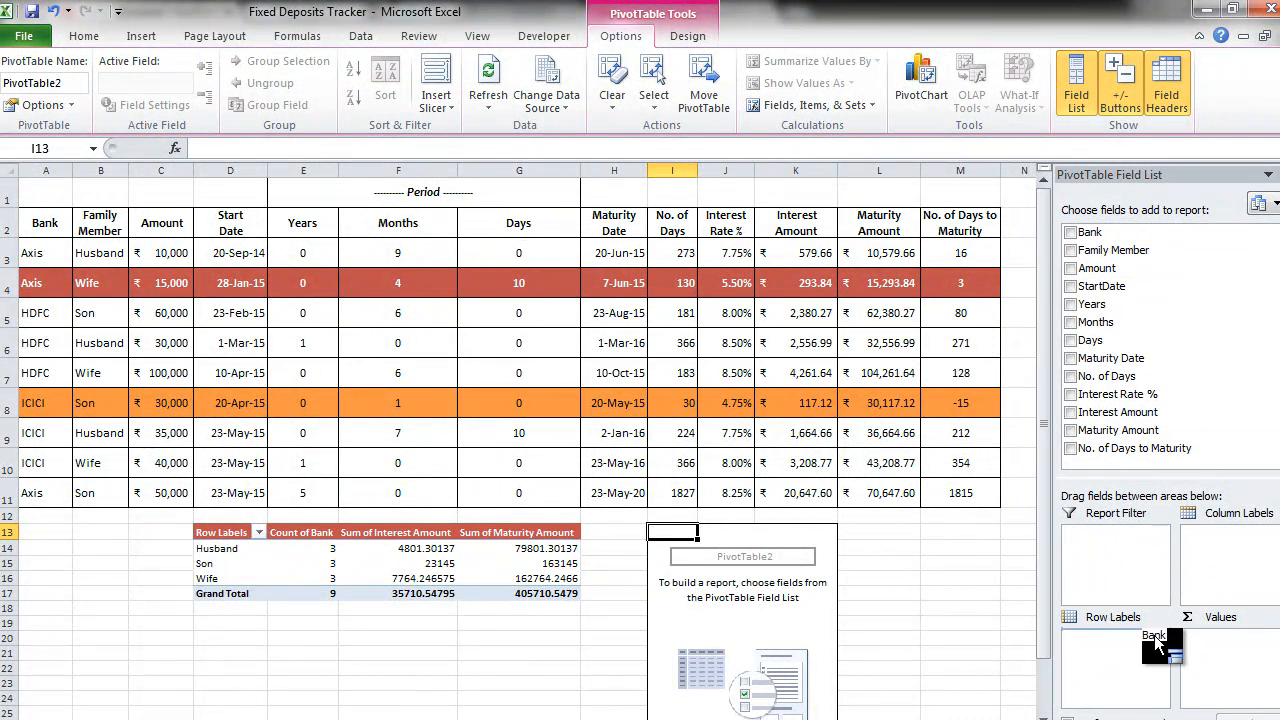
{"action": "left_click", "coordinate": [1070, 231]}
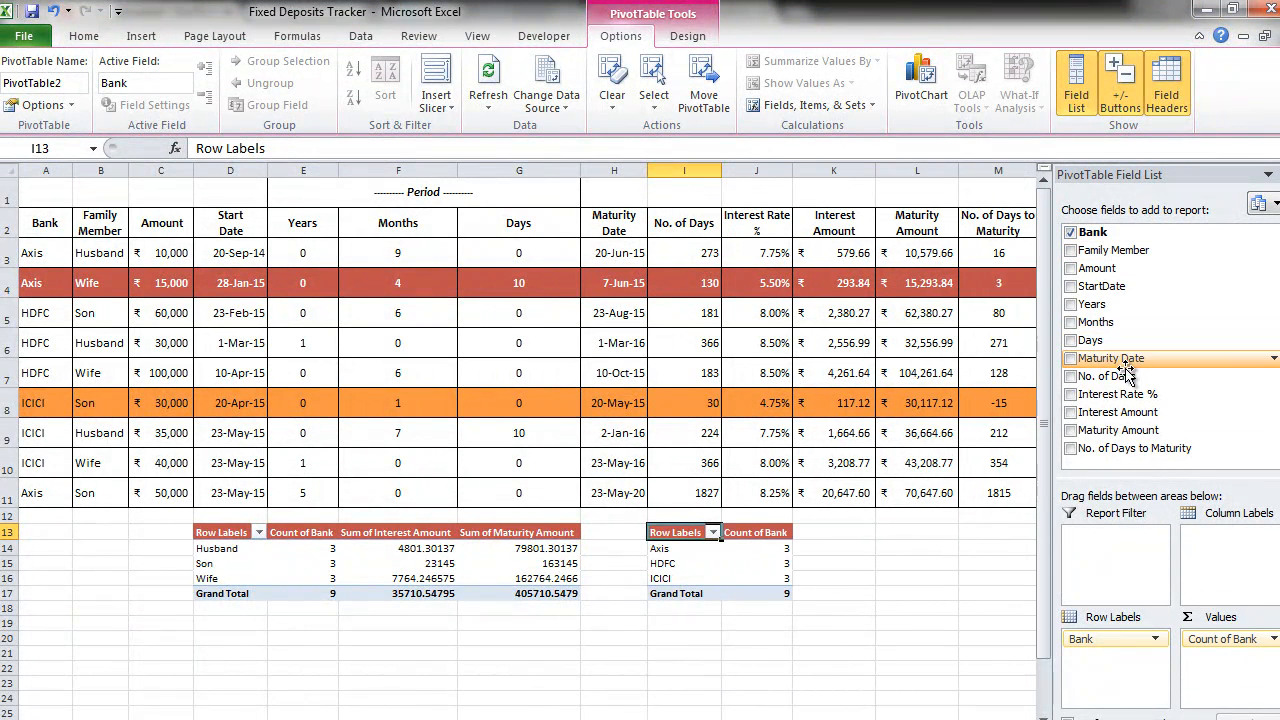
{"action": "left_click", "coordinate": [1071, 412]}
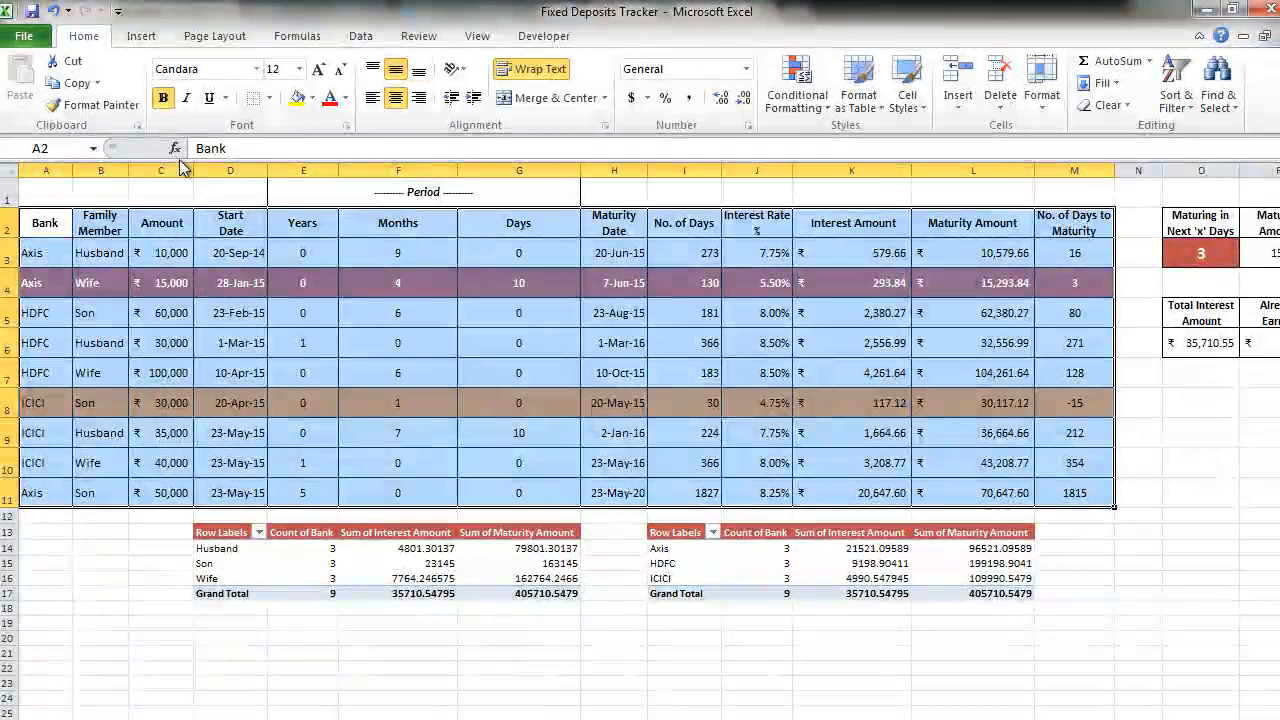
- Create a third PivotTable at O8 with Maturity Date rows summing Interest and Maturity Amounts
{"action": "left_click", "coordinate": [28, 85]}
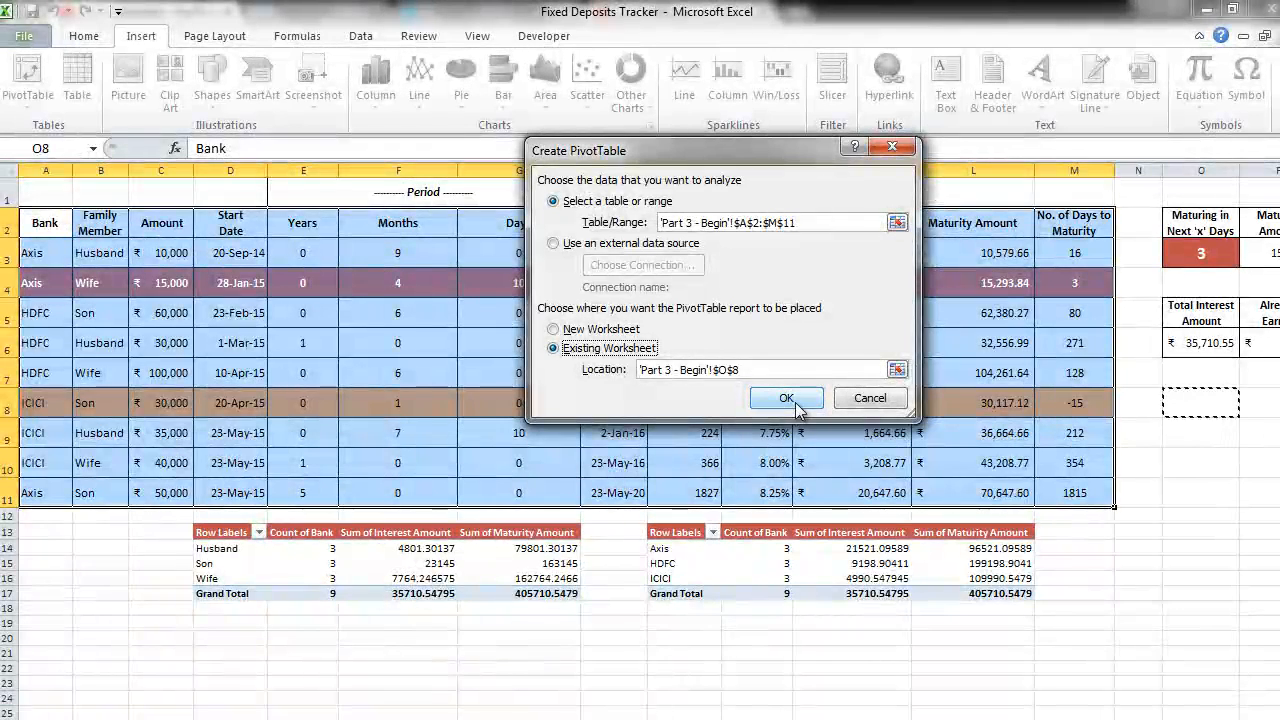
{"action": "left_click", "coordinate": [786, 398]}
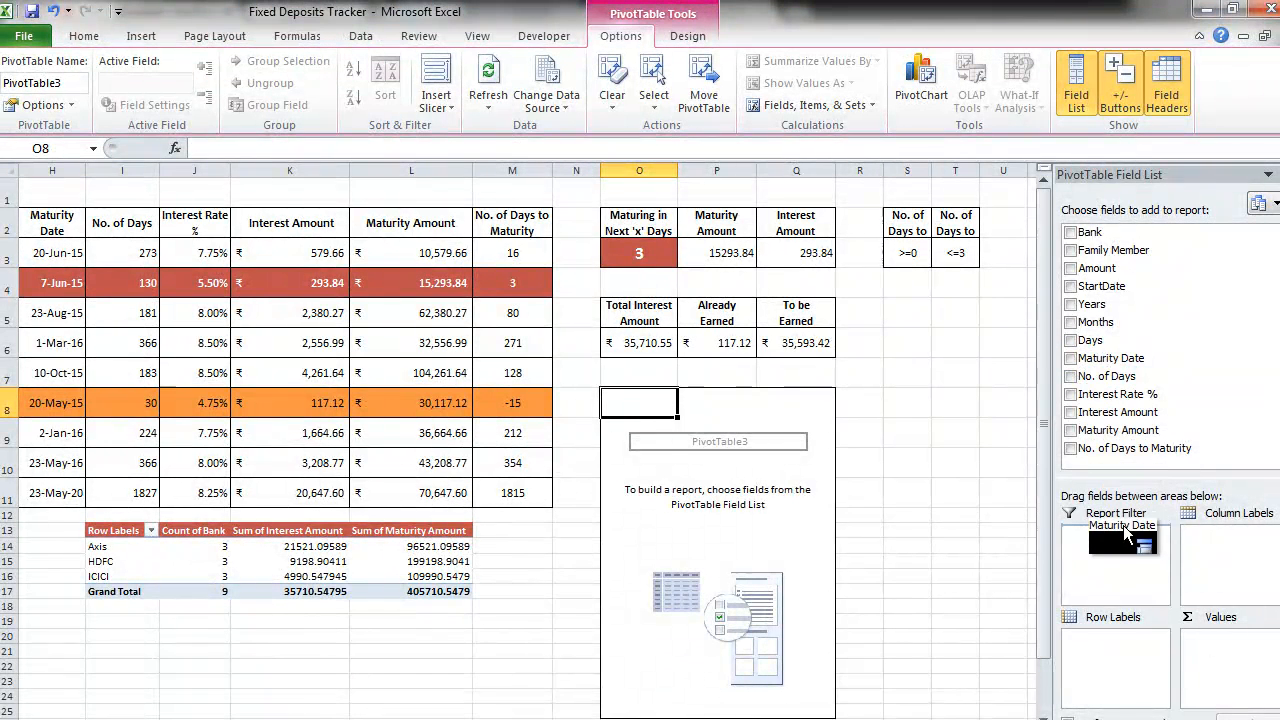
{"action": "left_click_drag", "start_coordinate": [1120, 540], "coordinate": [1130, 650]}
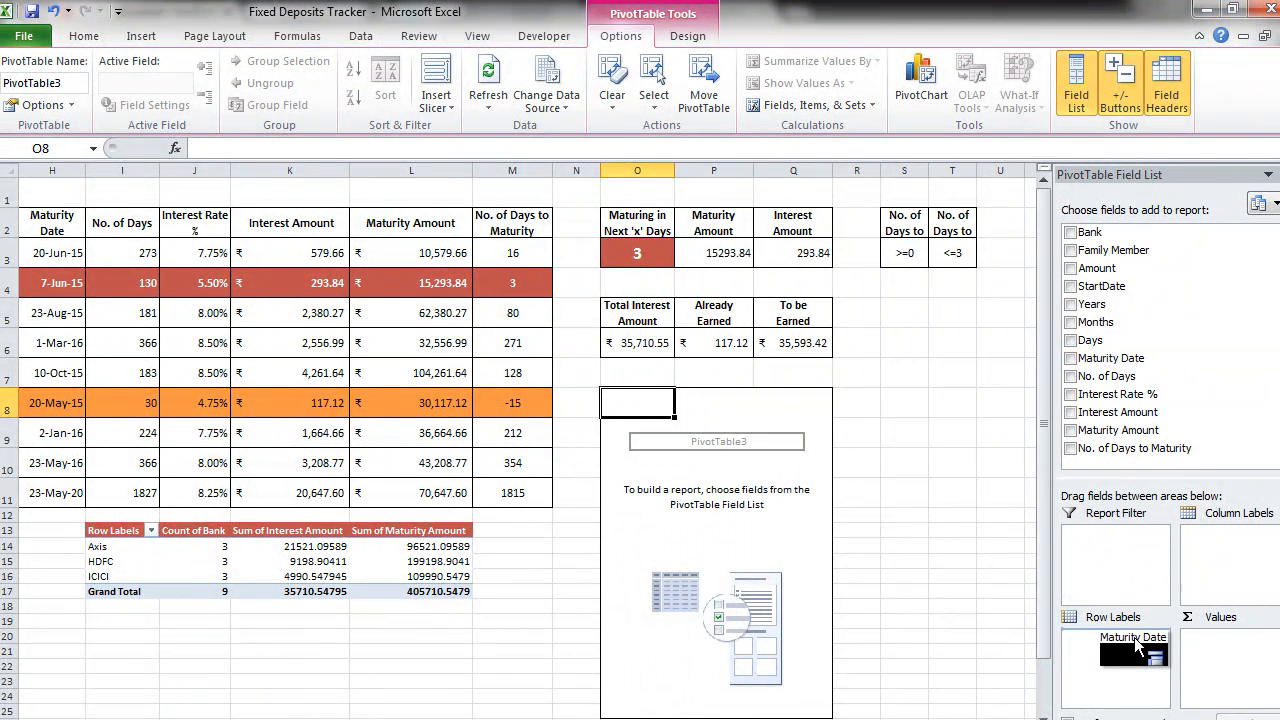
{"action": "left_click", "coordinate": [1070, 358]}
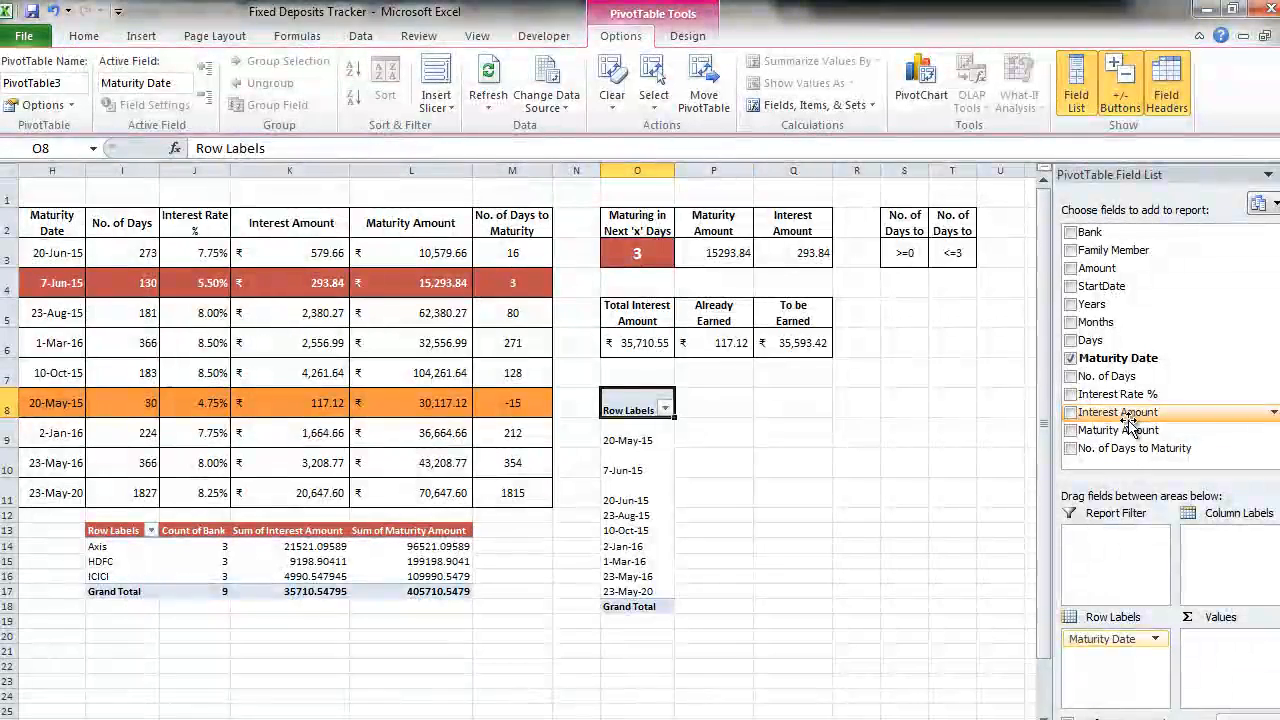
{"action": "left_click", "coordinate": [1071, 412]}
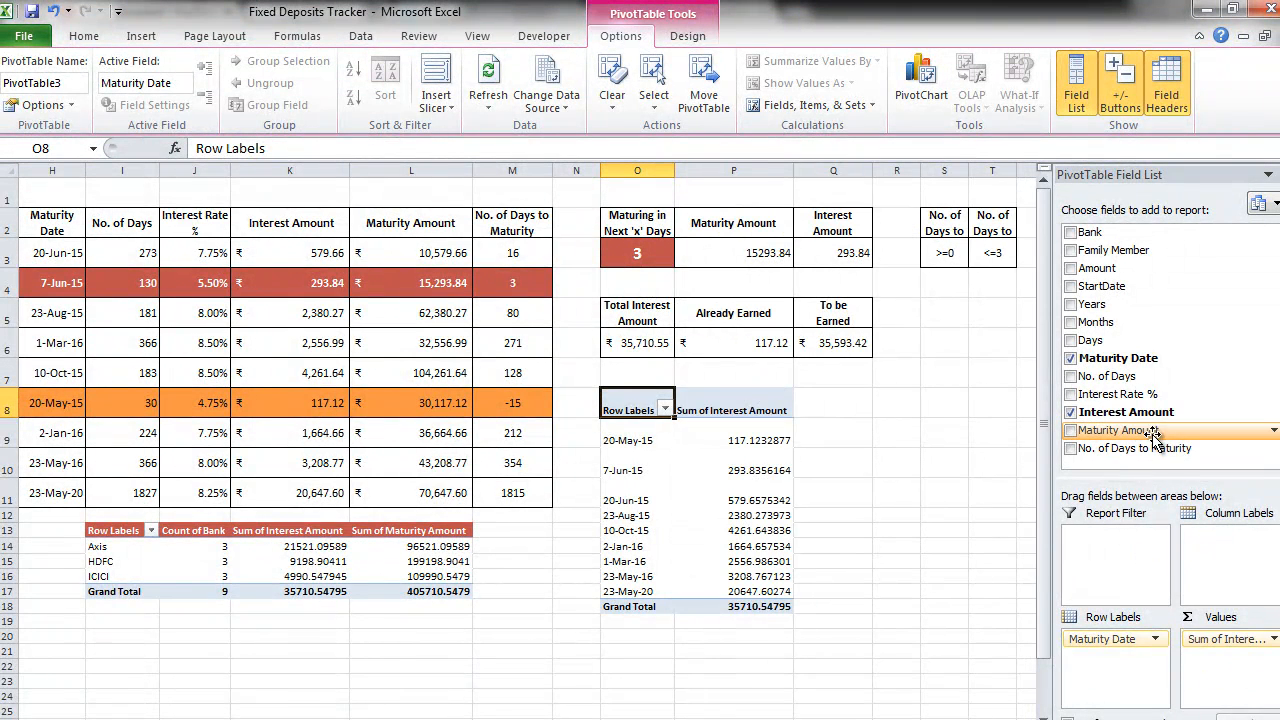
{"action": "left_click", "coordinate": [1070, 430]}
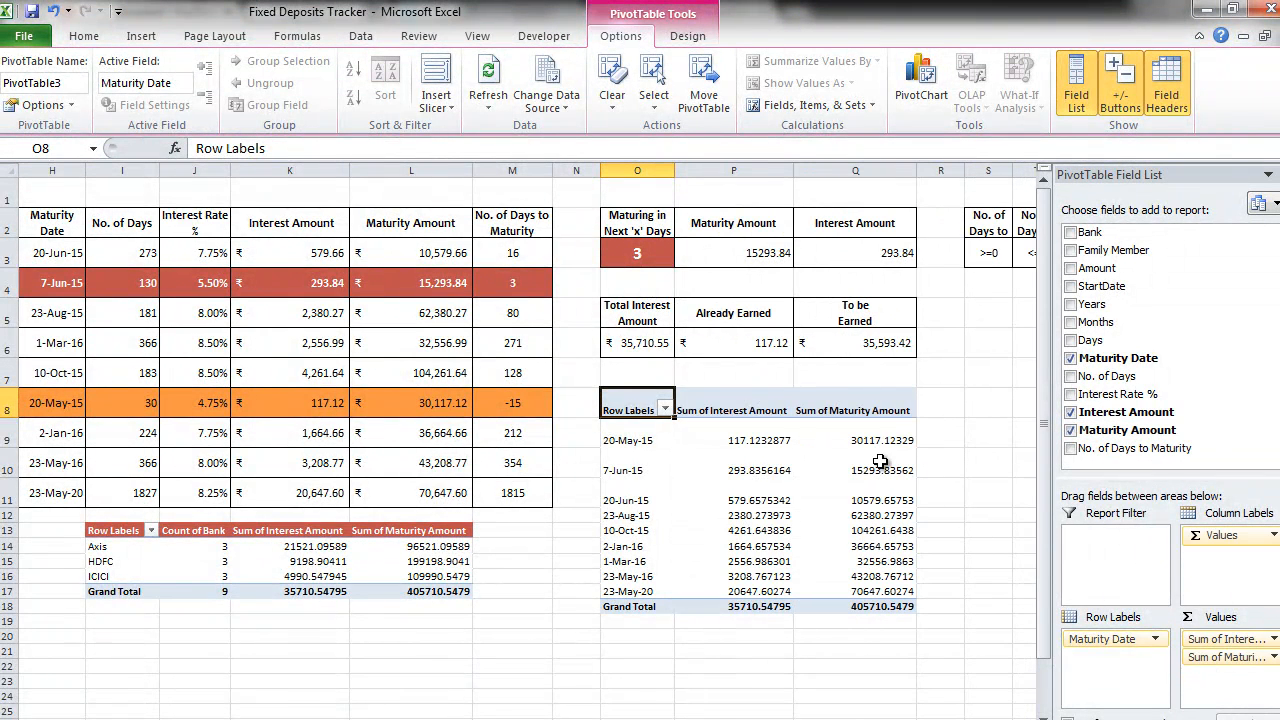
{"action": "mouse_move", "coordinate": [658, 488]}
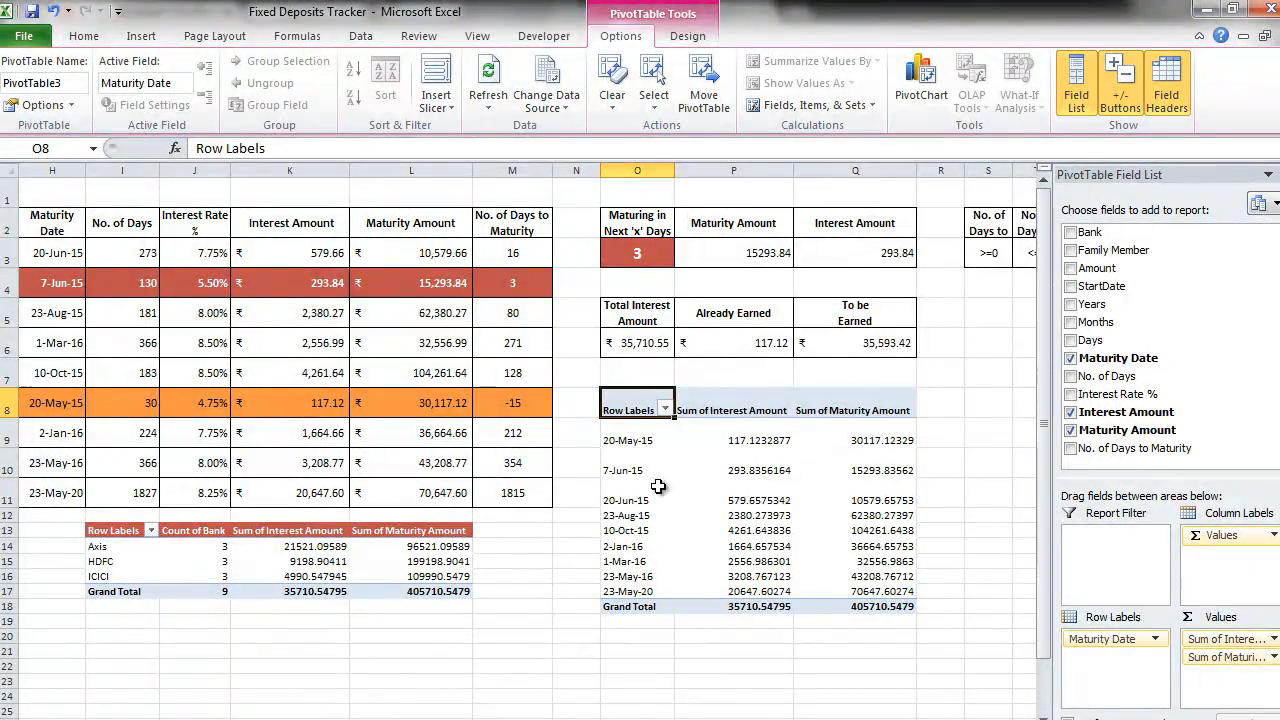
{"action": "mouse_move", "coordinate": [678, 446]}
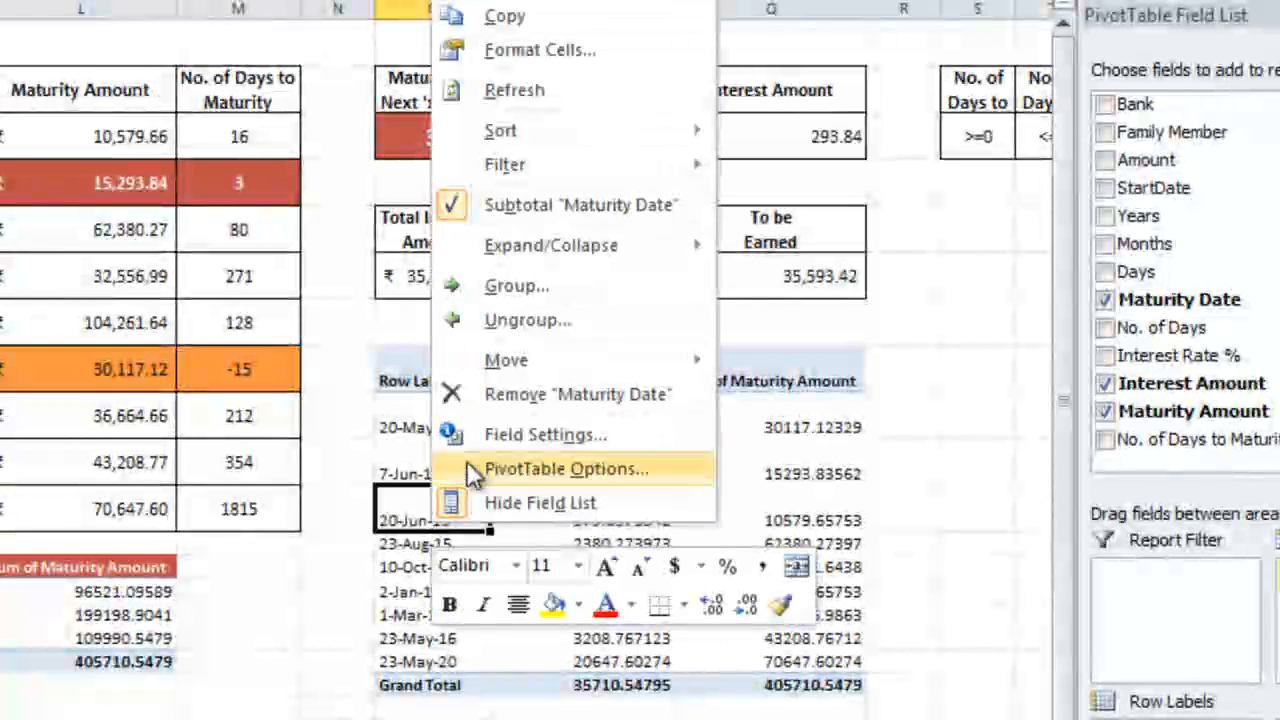
- Group the pivot table's maturity dates by months and years
{"action": "left_click", "coordinate": [517, 285]}
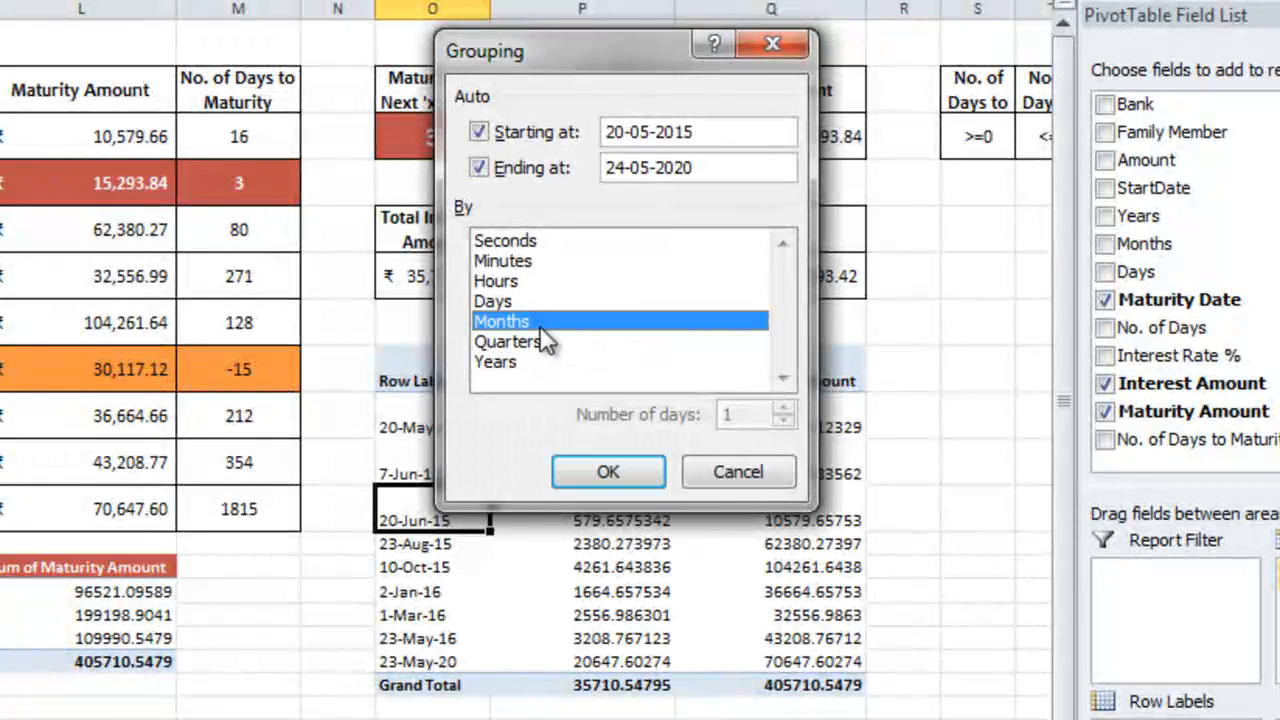
{"action": "left_click", "coordinate": [495, 362]}
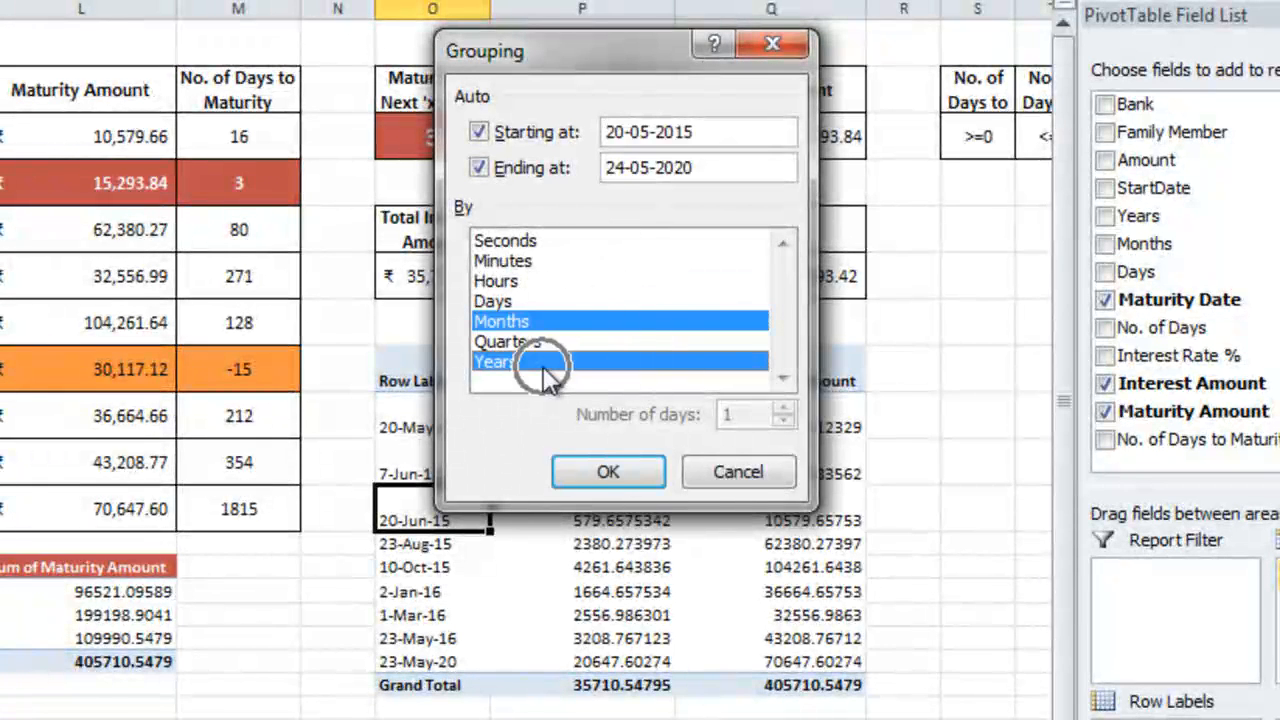
{"action": "left_click", "coordinate": [607, 471]}
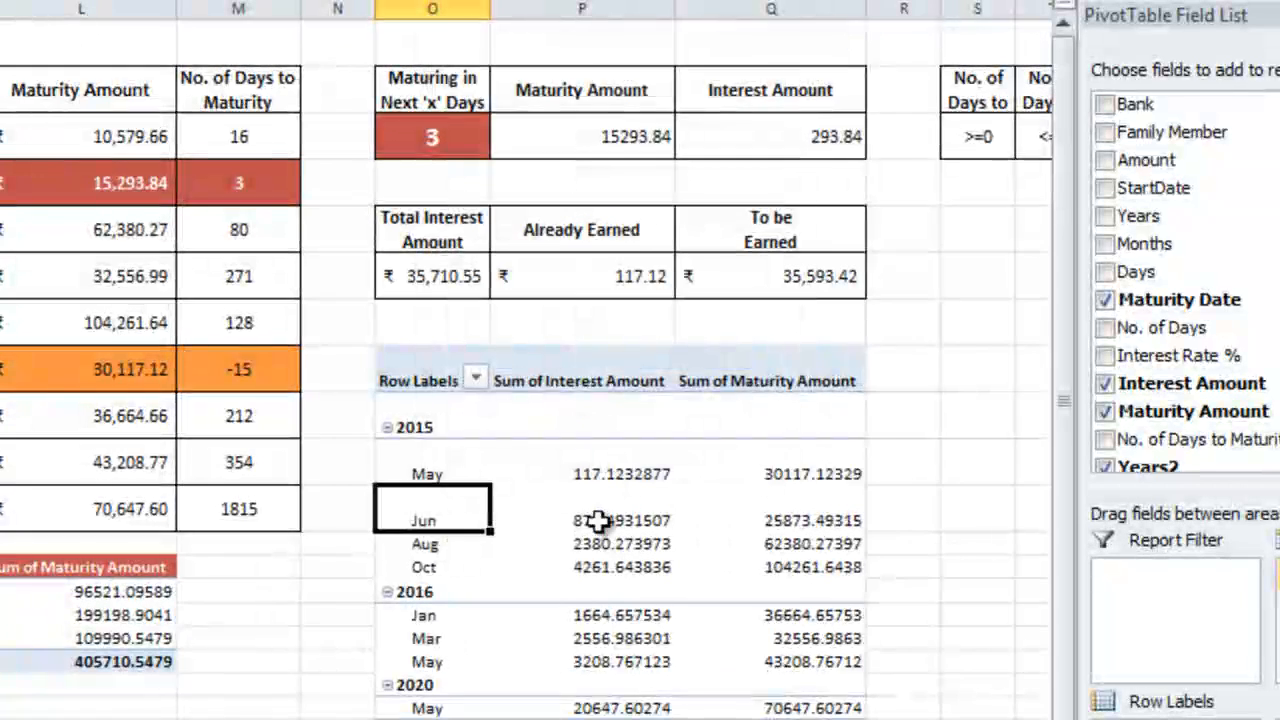